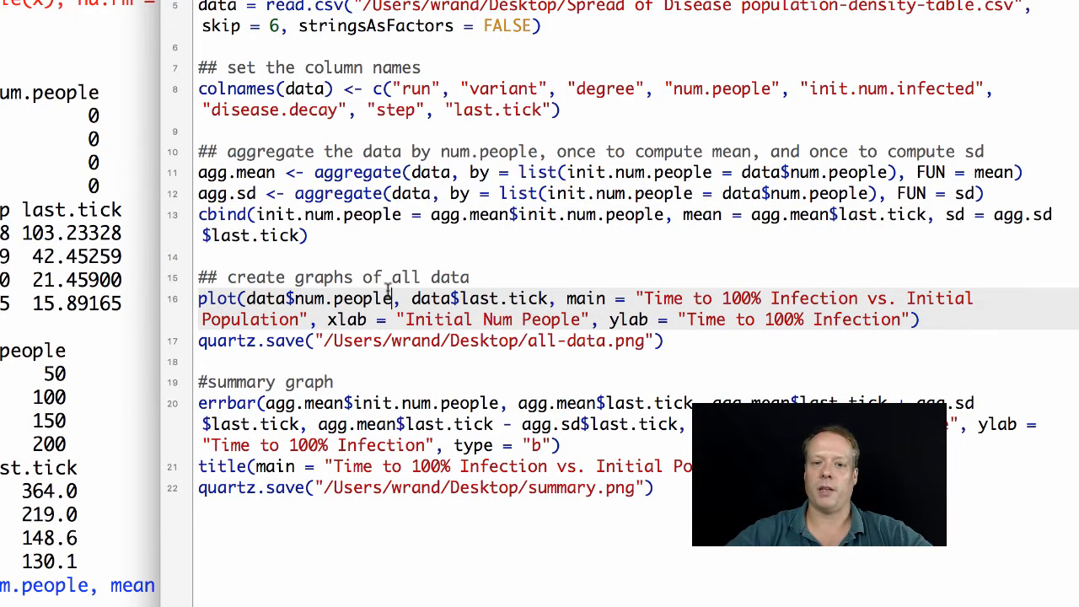
pyautogui.moveTo(392, 278)
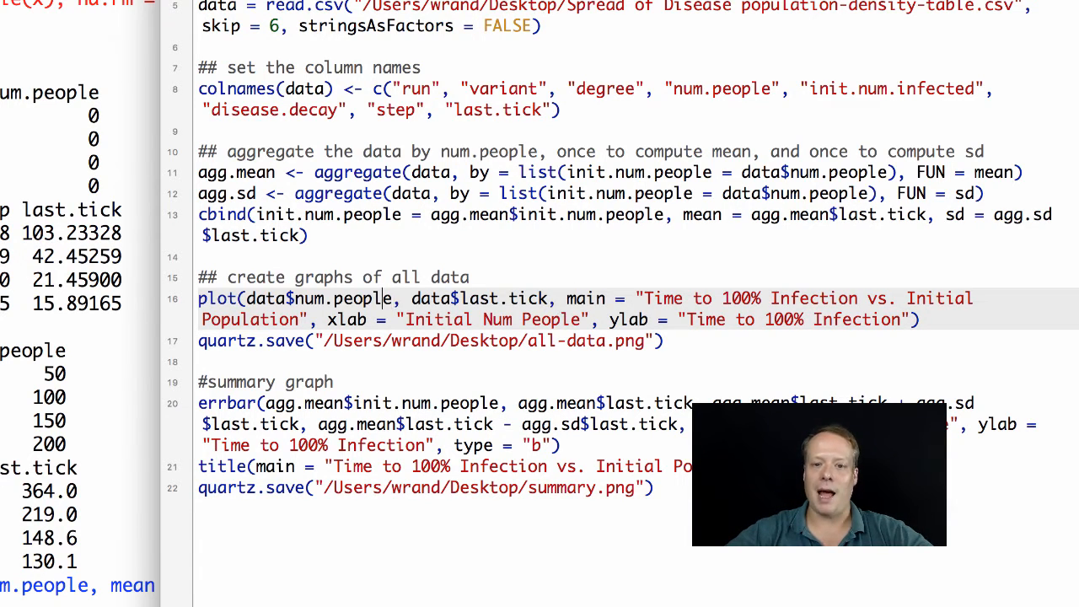
pyautogui.moveTo(246, 298)
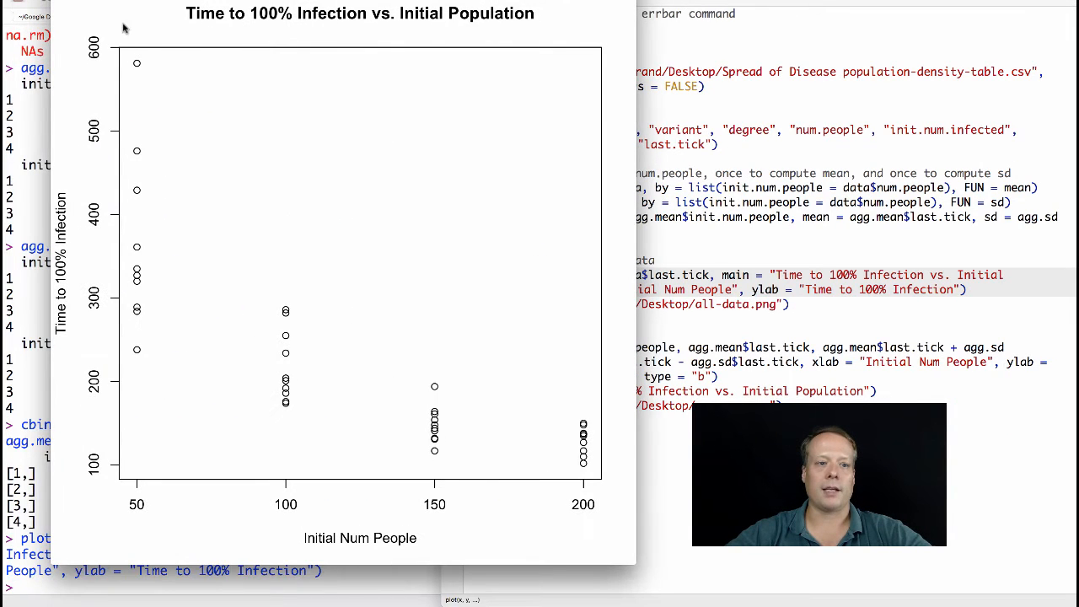
pyautogui.moveTo(335, 474)
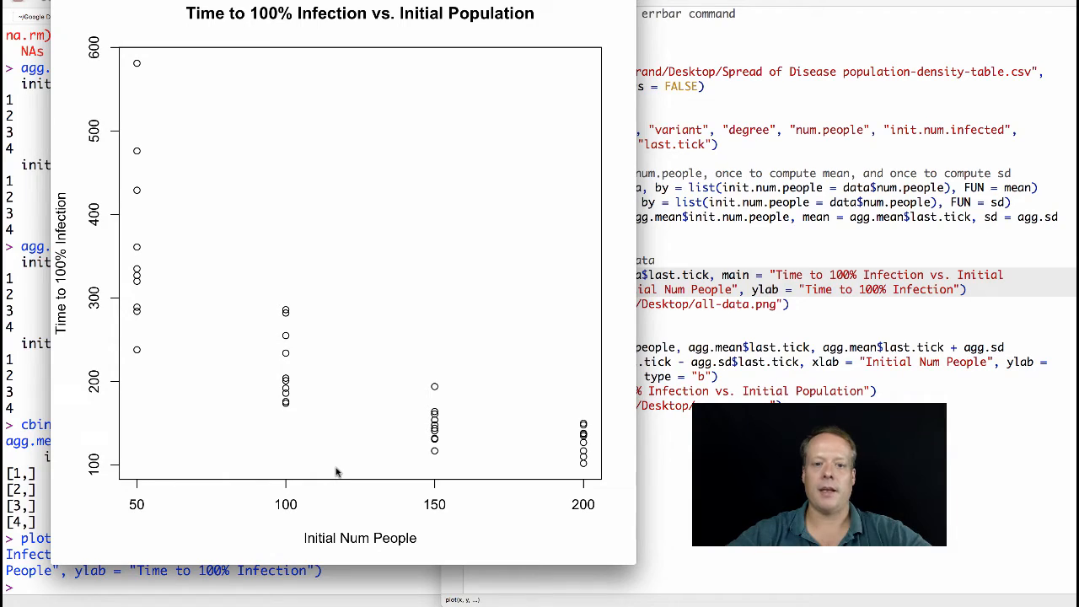
pyautogui.moveTo(139, 356)
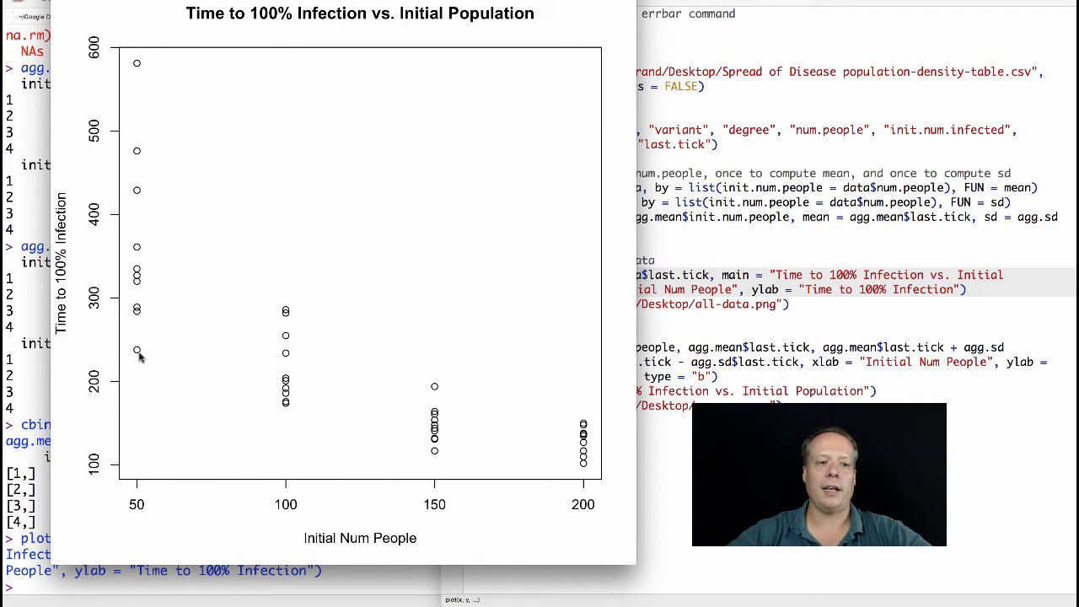
pyautogui.moveTo(153, 269)
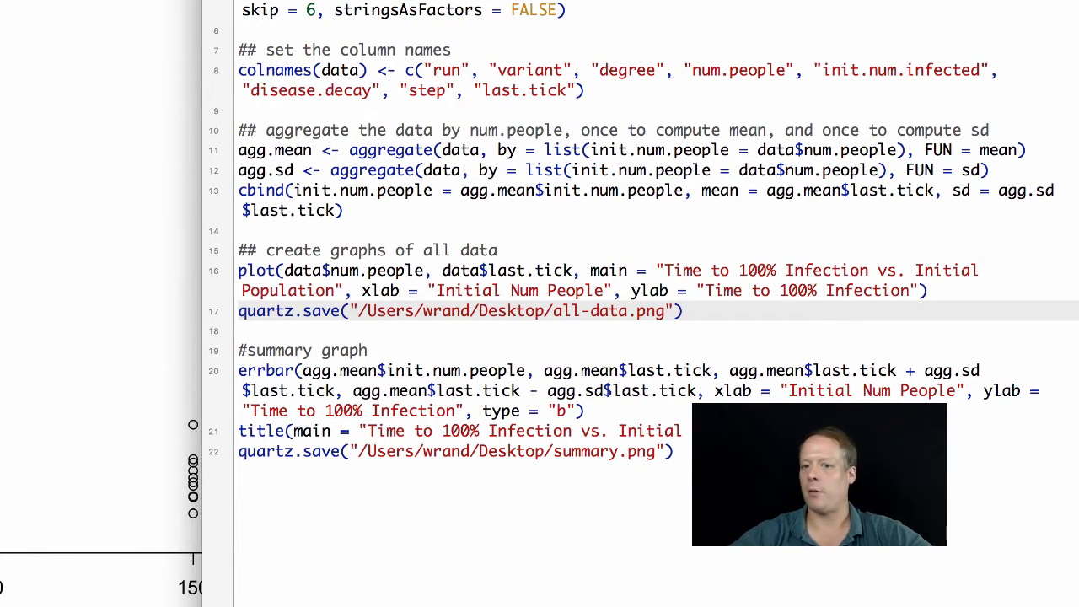
pyautogui.moveTo(125, 257)
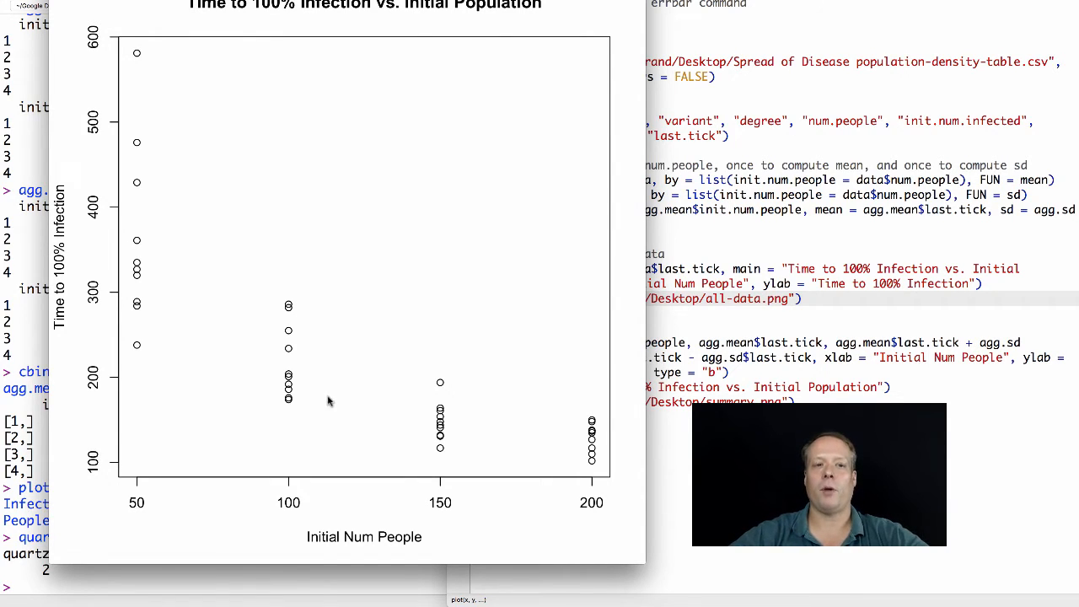
pyautogui.moveTo(196, 301)
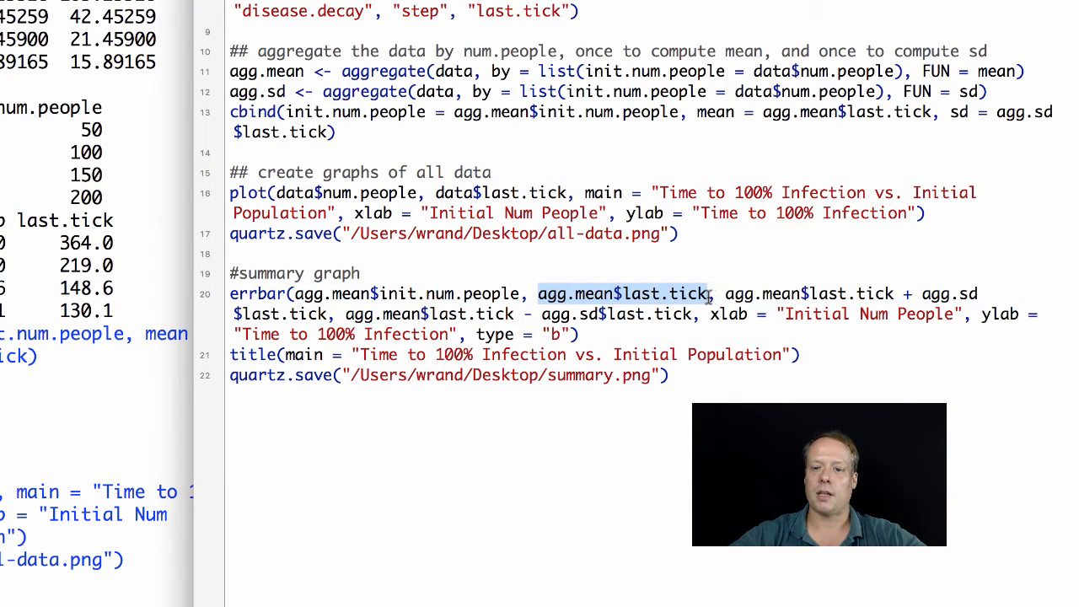
pyautogui.moveTo(725, 293)
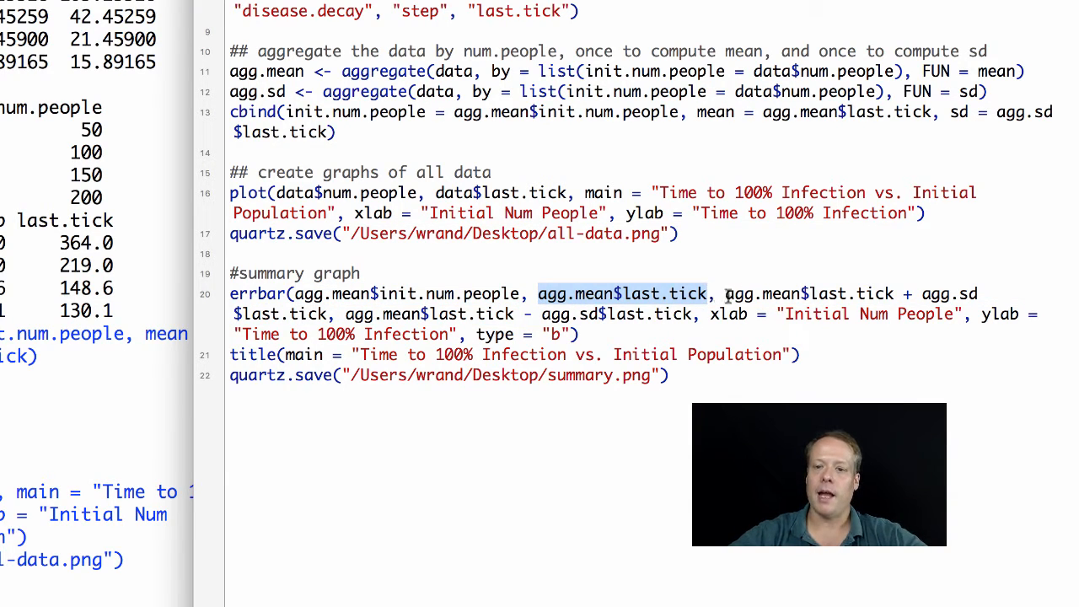
# Step: Run the errbar() mean ± SD call and title() to draw the summary line graph
pyautogui.click(722, 293)
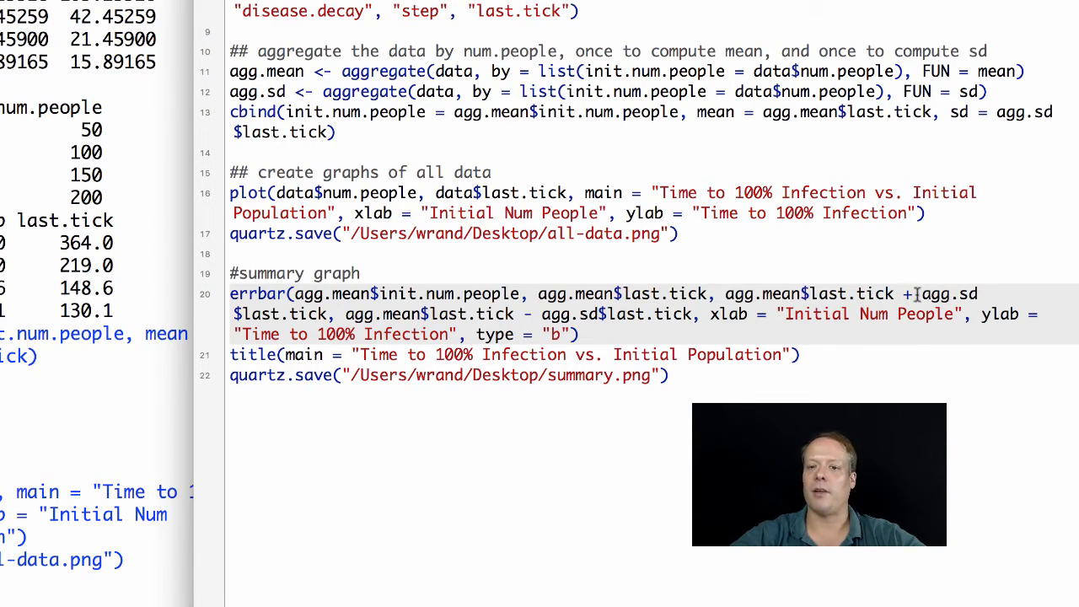
pyautogui.moveTo(398, 401)
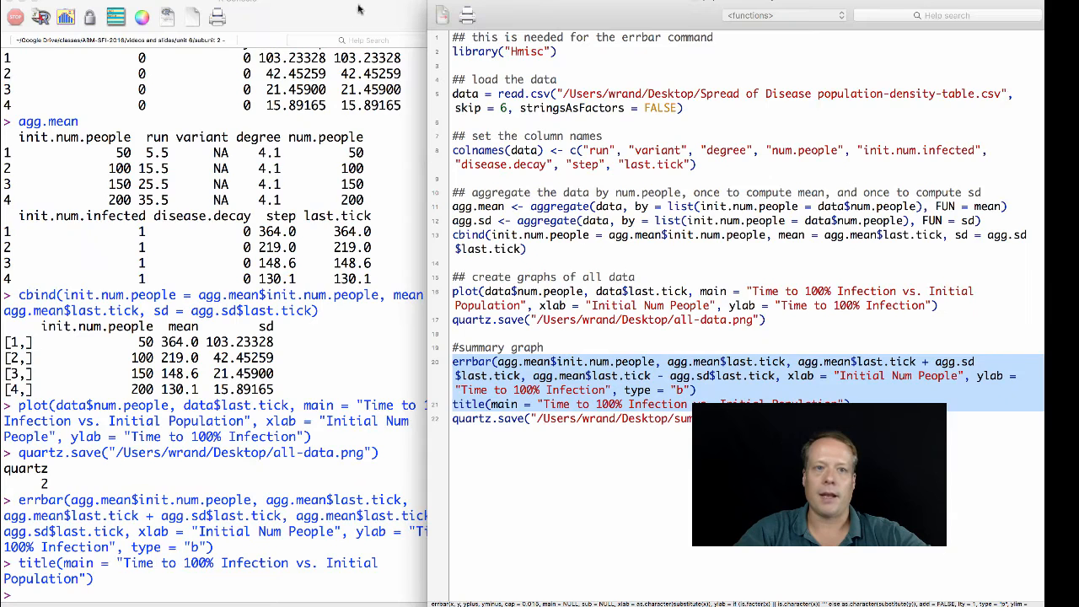
pyautogui.moveTo(348, 7)
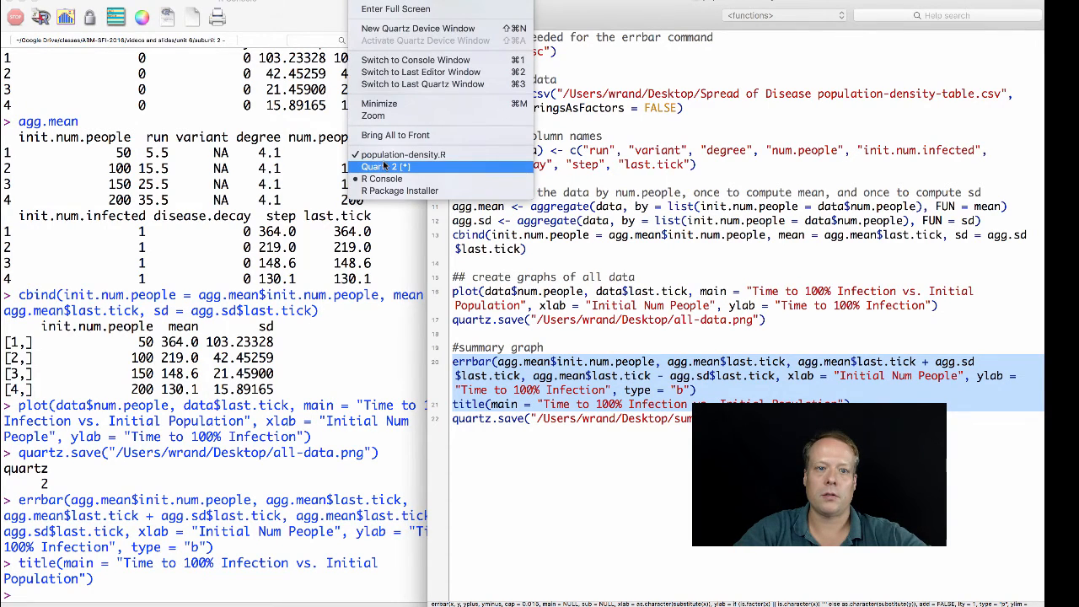
# Step: Show the Quartz 2 plot window from the Window menu
pyautogui.click(384, 166)
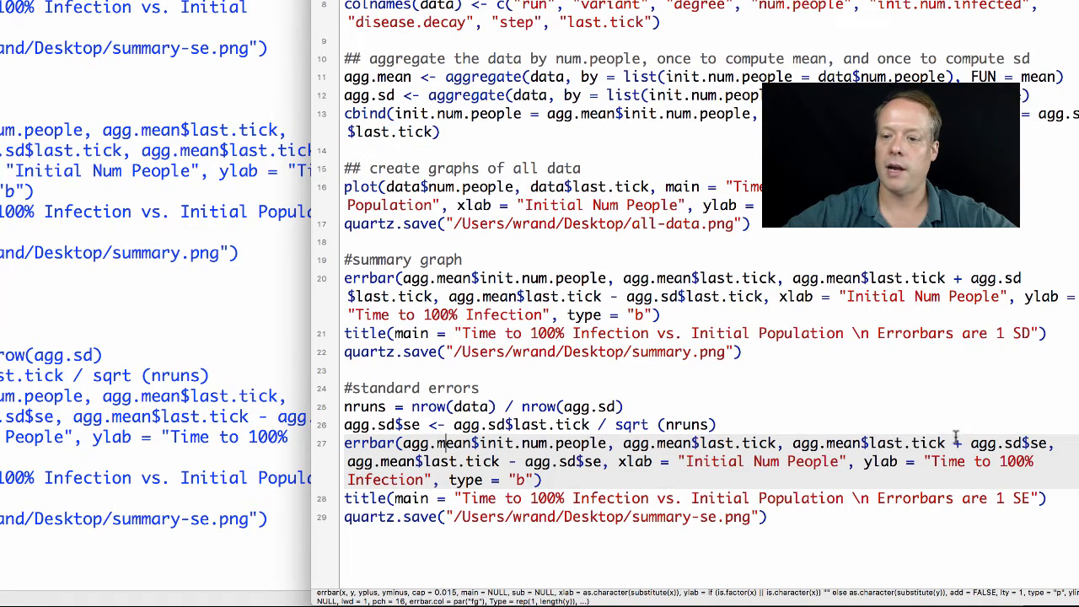
pyautogui.moveTo(796, 498)
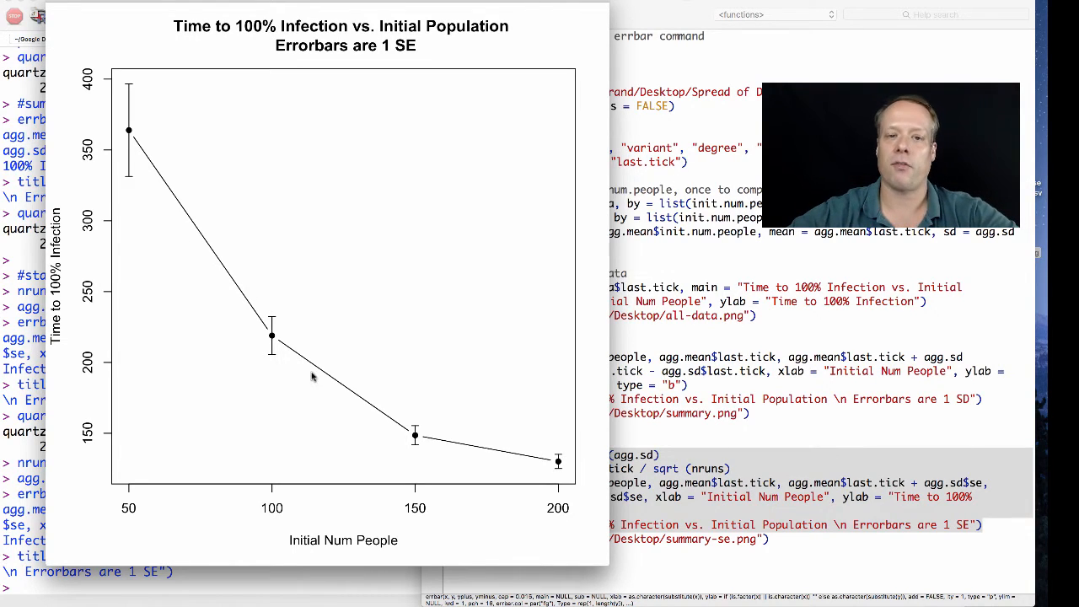
pyautogui.moveTo(511, 394)
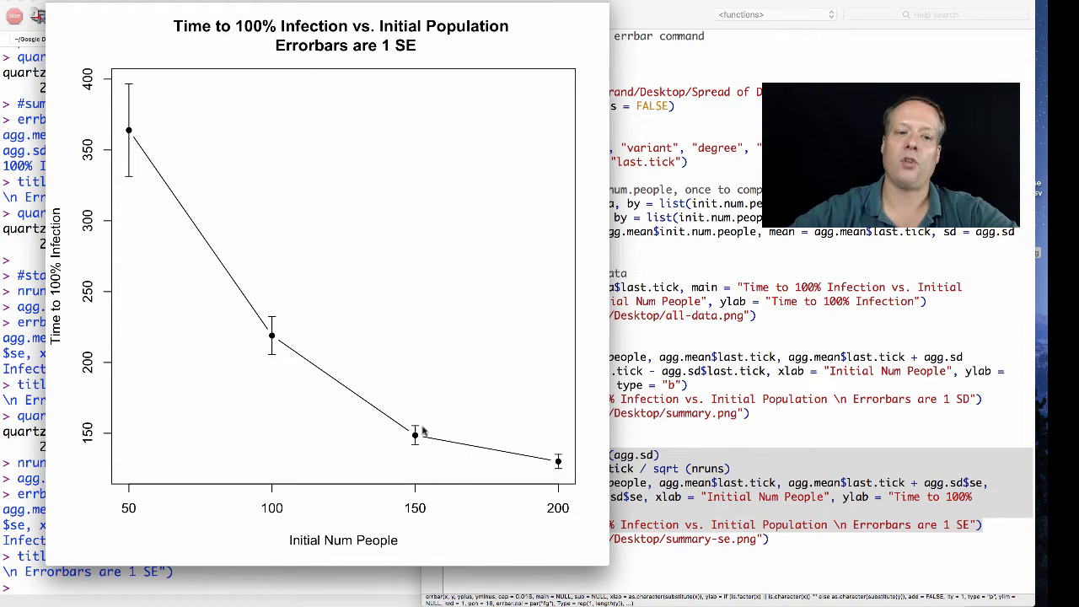
pyautogui.moveTo(272, 368)
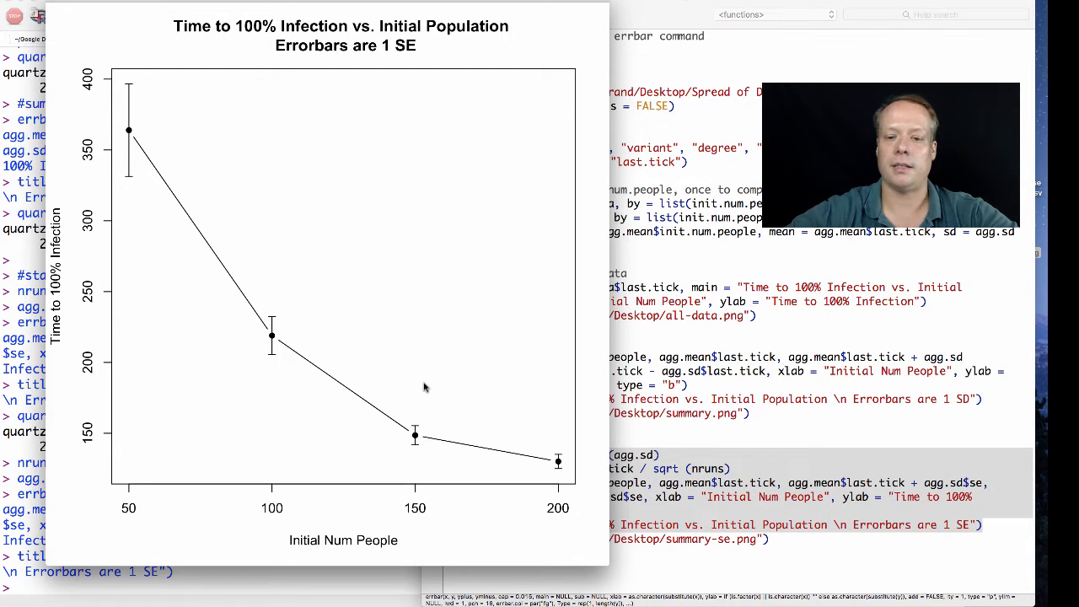
pyautogui.moveTo(403, 391)
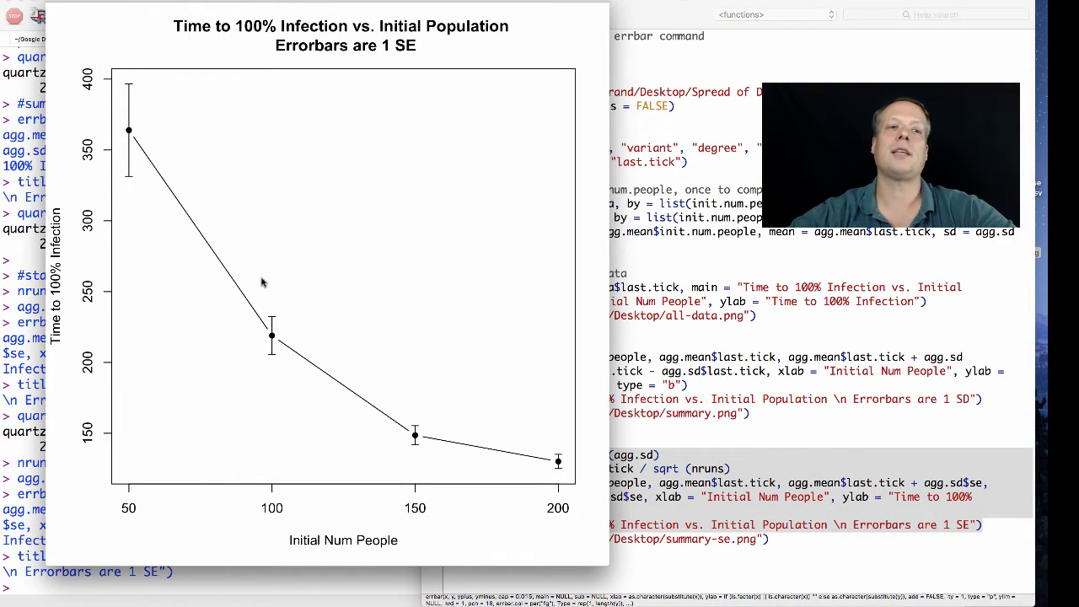
pyautogui.moveTo(184, 249)
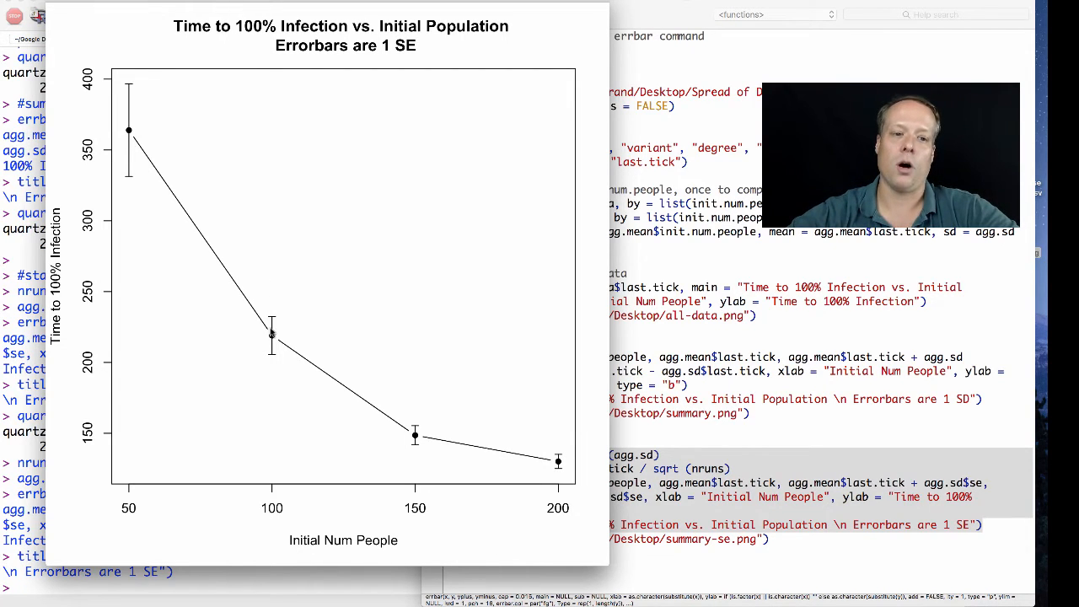
pyautogui.moveTo(398, 461)
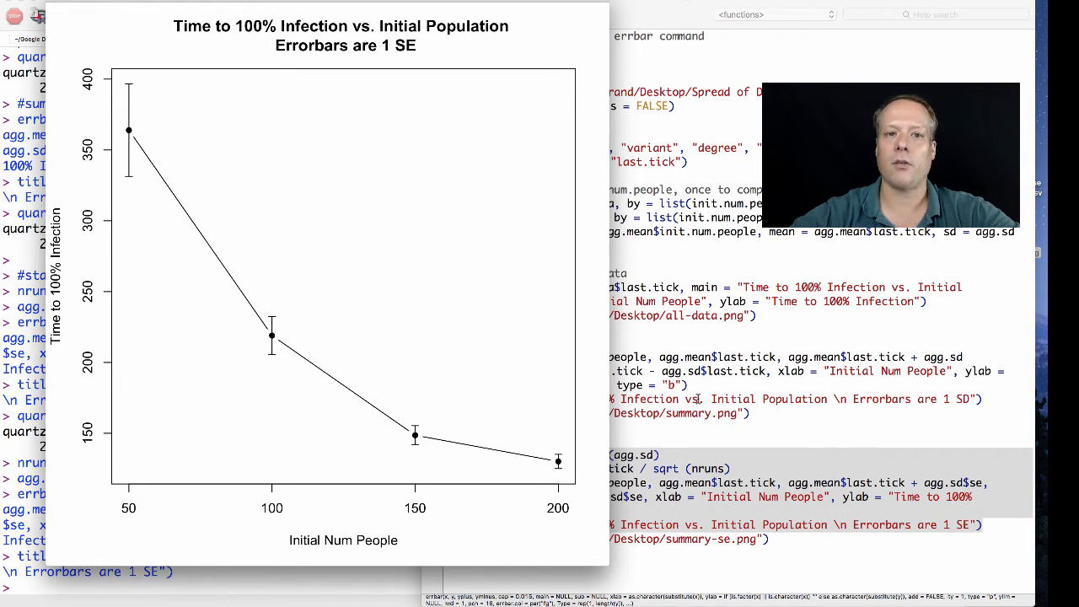
pyautogui.moveTo(265, 252)
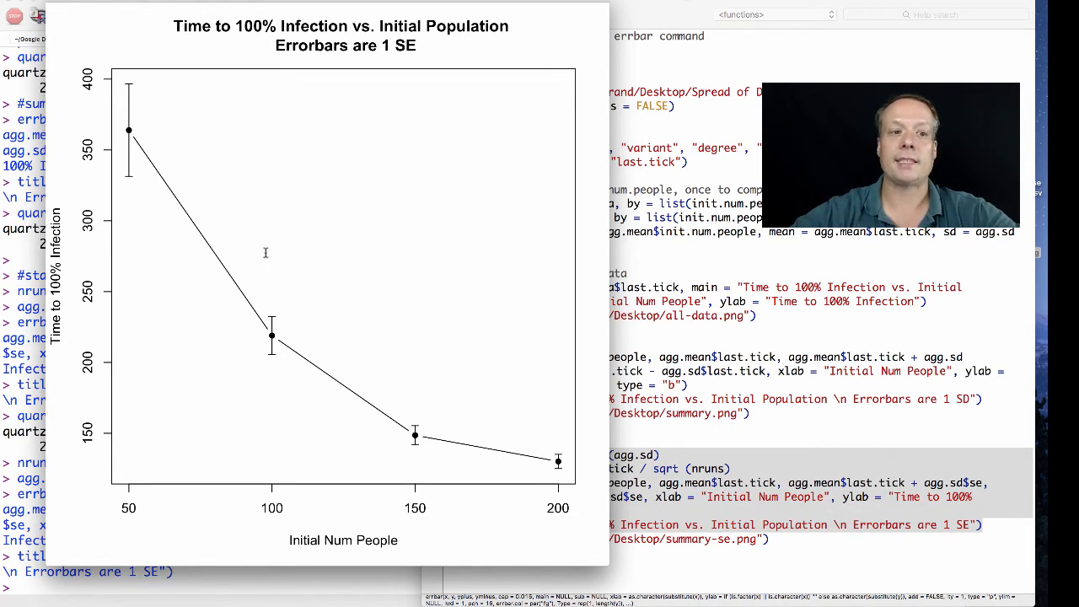
pyautogui.moveTo(138, 145)
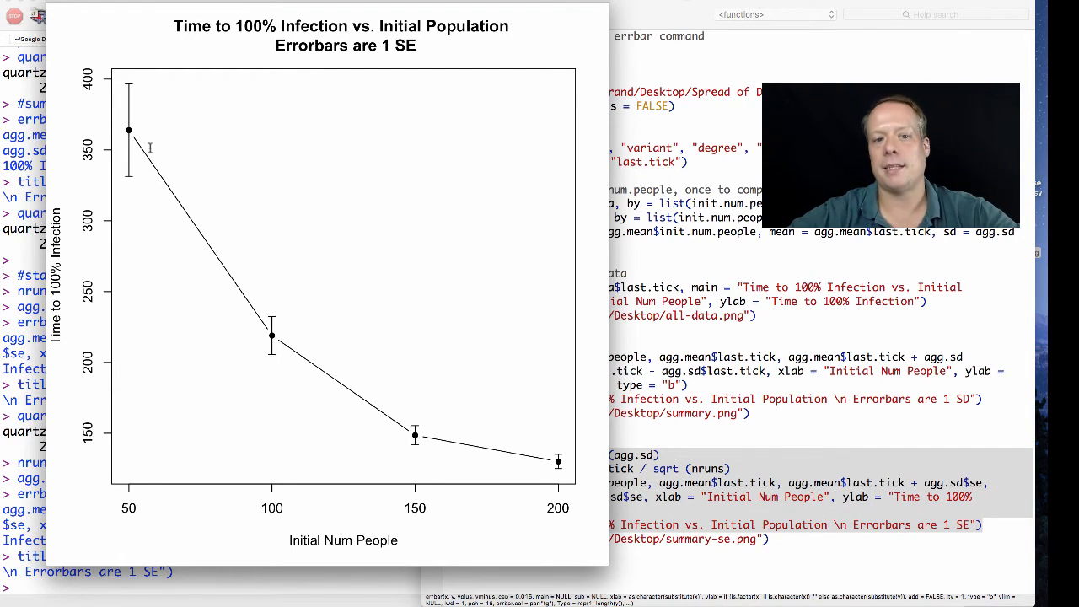
pyautogui.moveTo(432, 441)
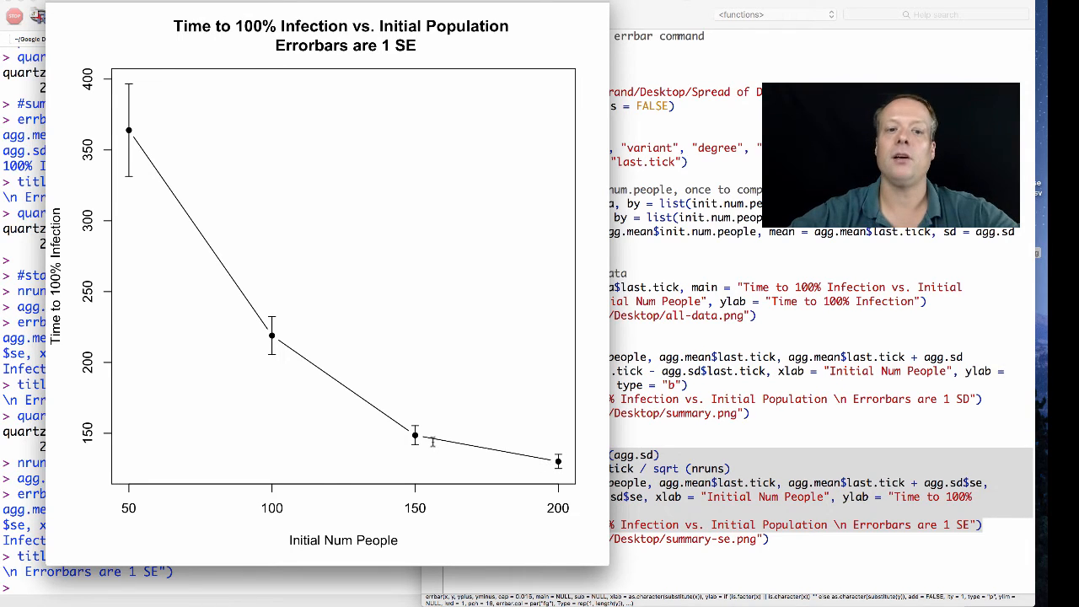